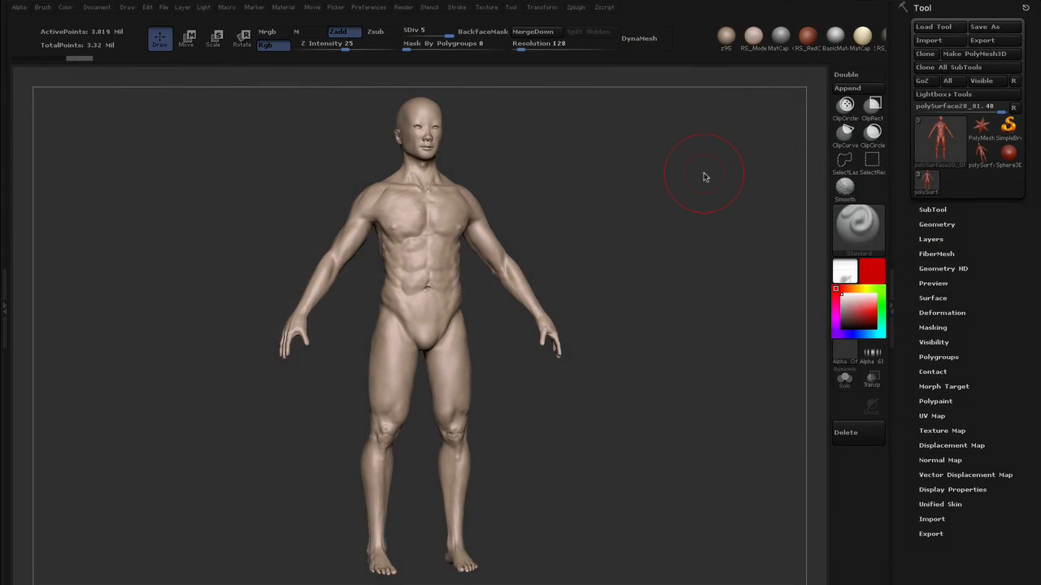
pyautogui.moveTo(686, 203)
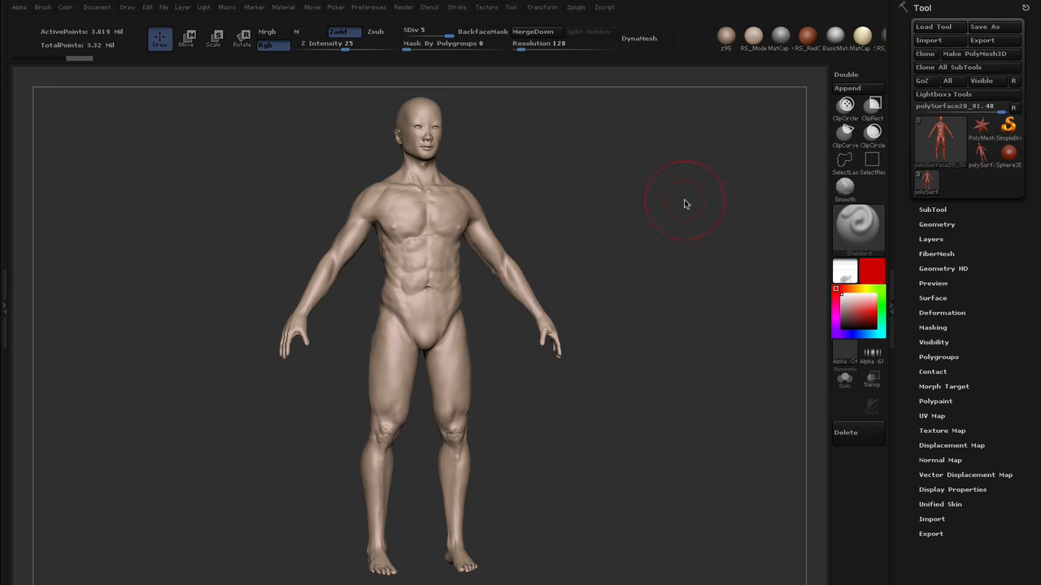
pyautogui.moveTo(680, 212)
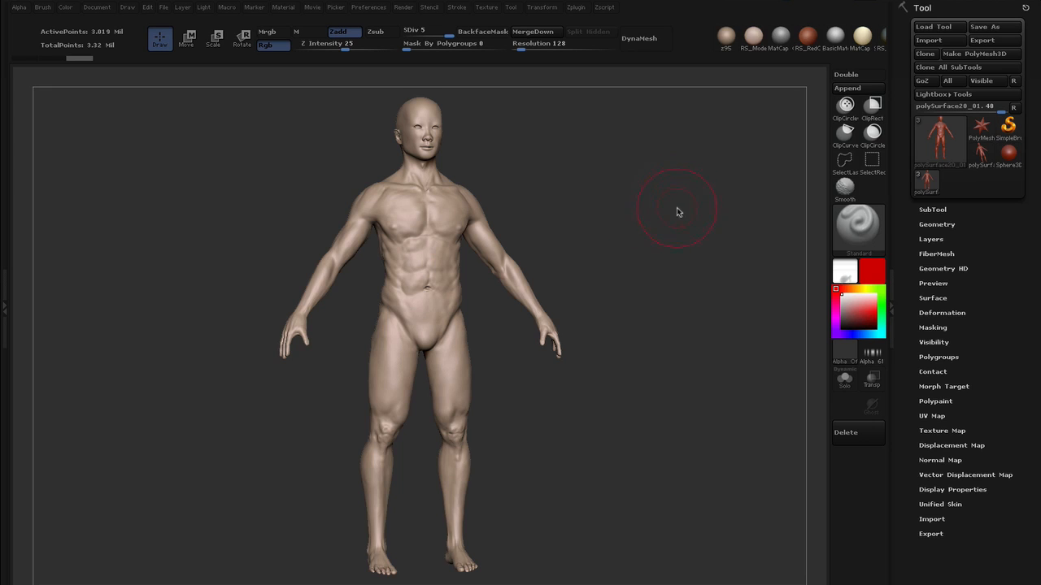
pyautogui.moveTo(679, 231)
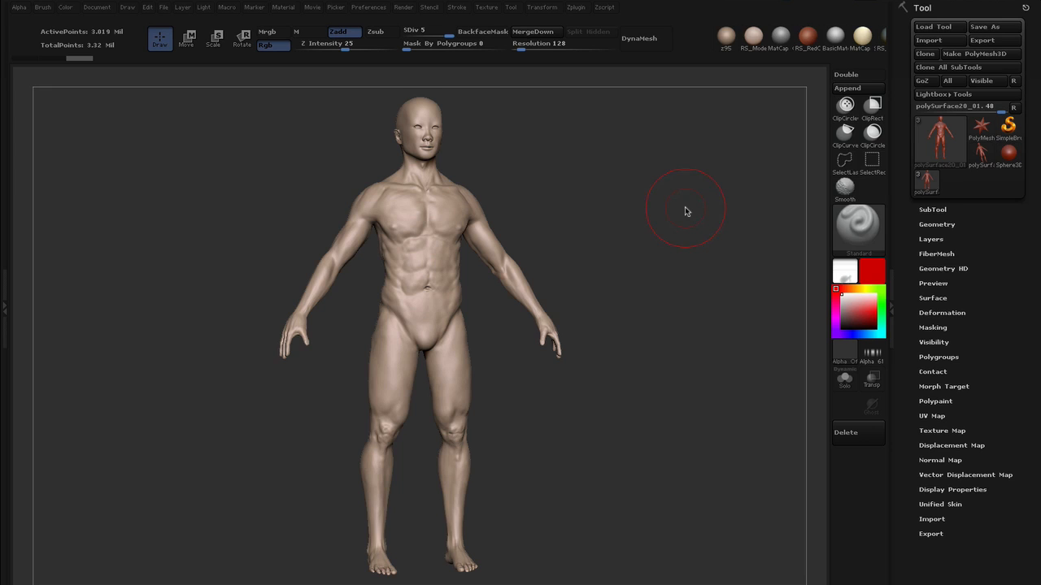
pyautogui.moveTo(634, 185)
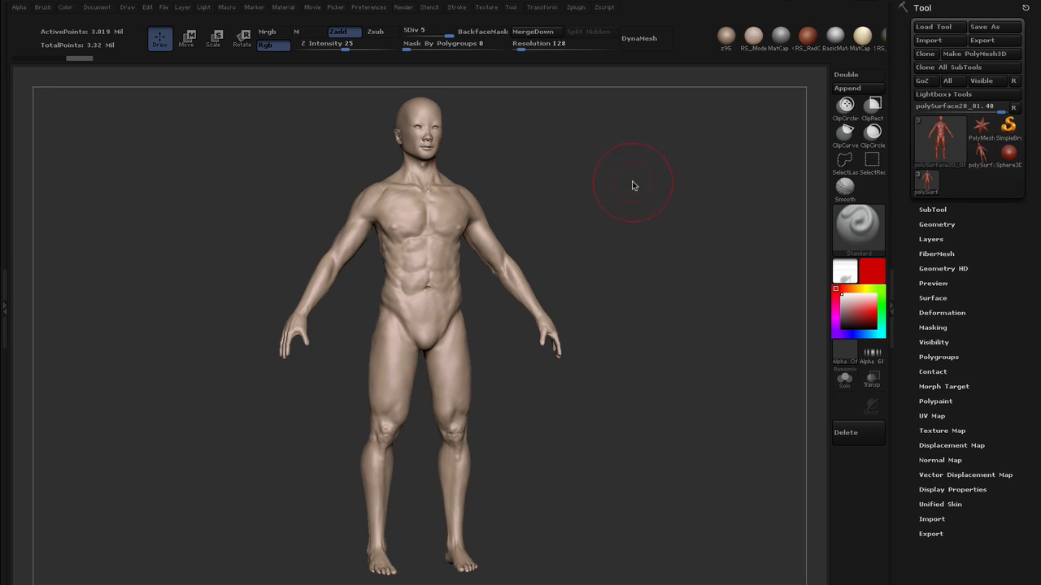
pyautogui.moveTo(635, 200)
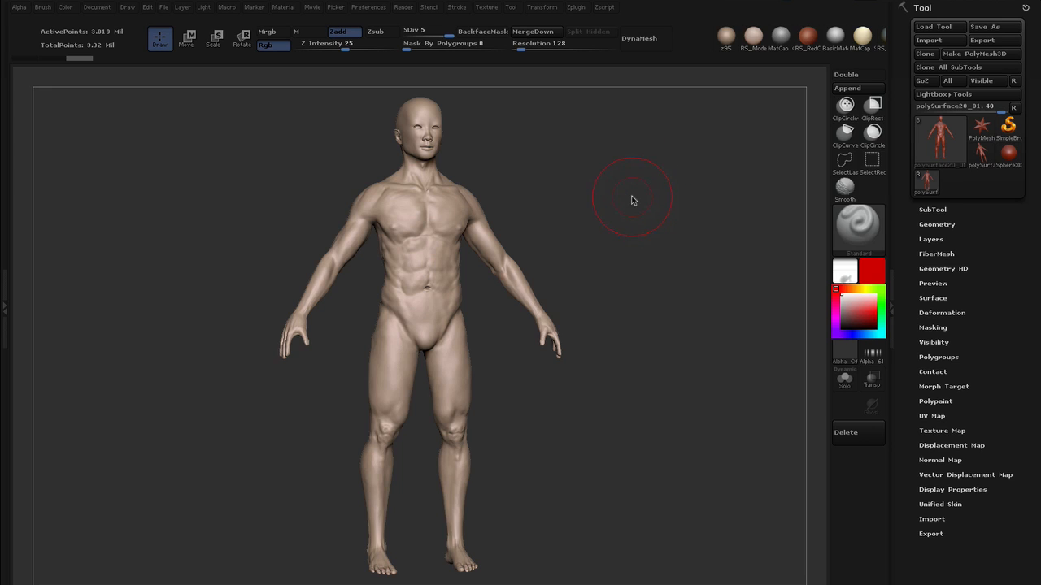
pyautogui.moveTo(696, 235)
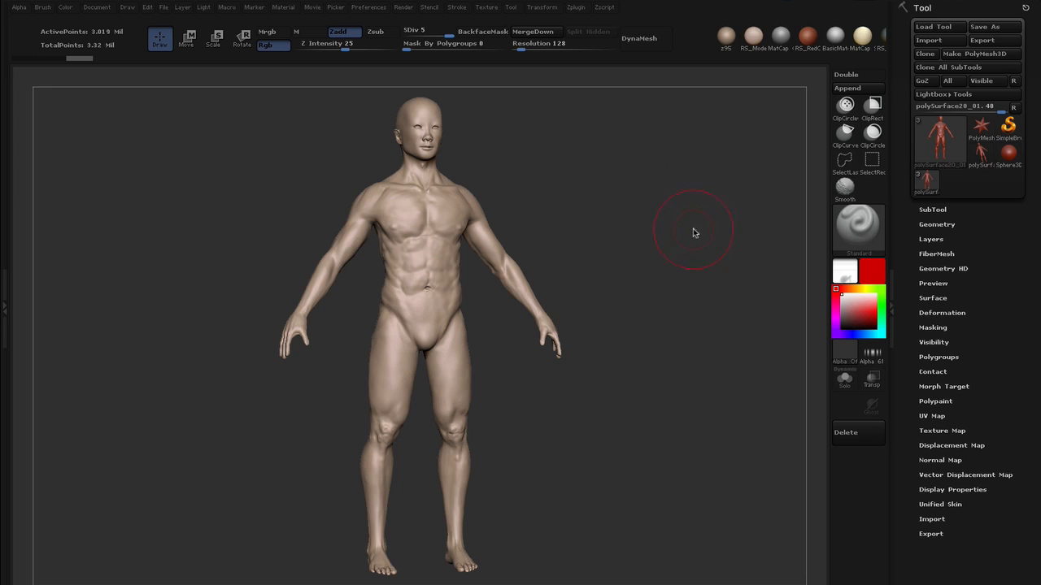
pyautogui.moveTo(813, 228)
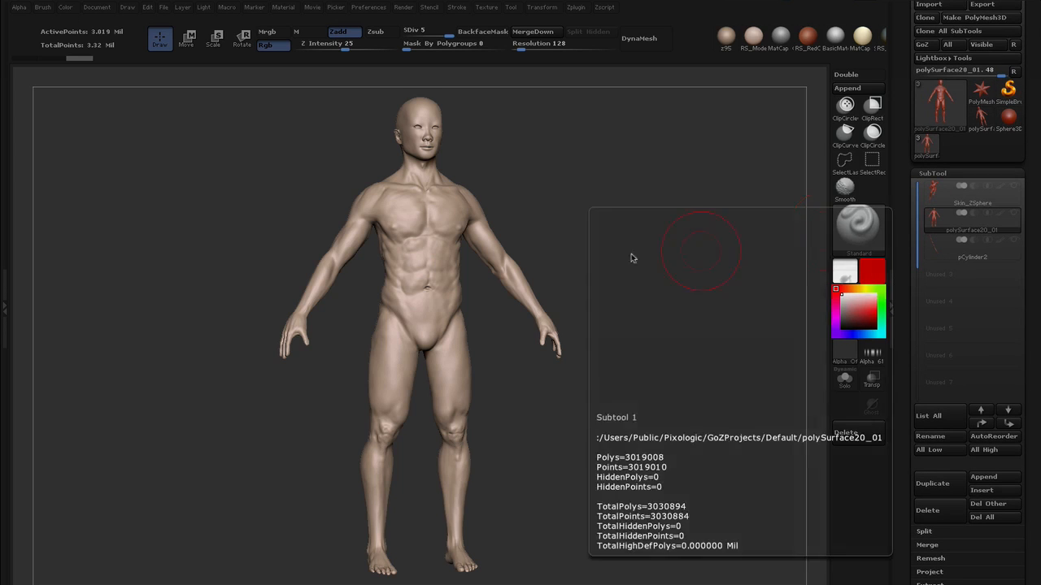
pyautogui.moveTo(602, 212)
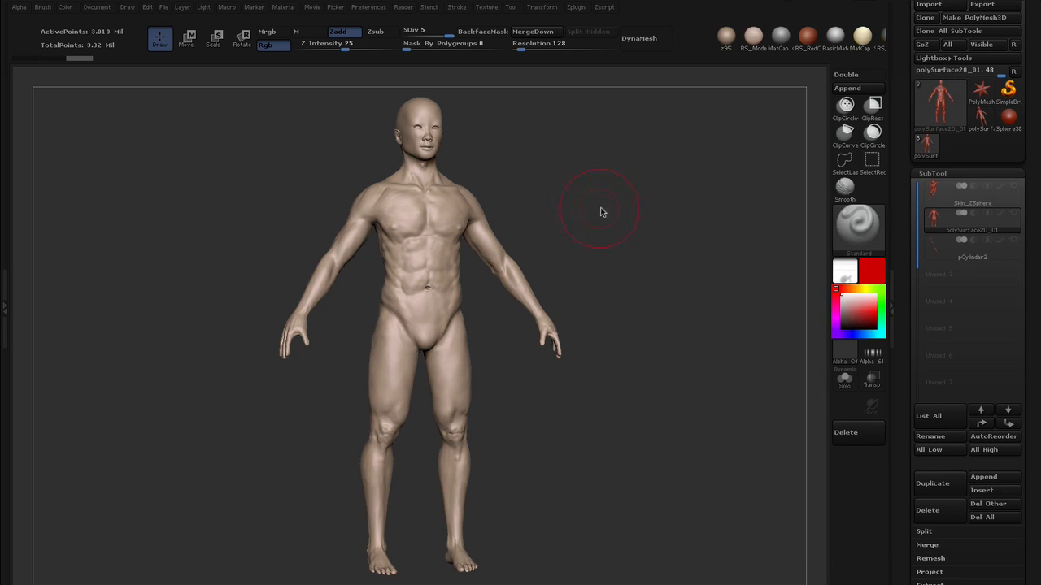
pyautogui.moveTo(605, 217)
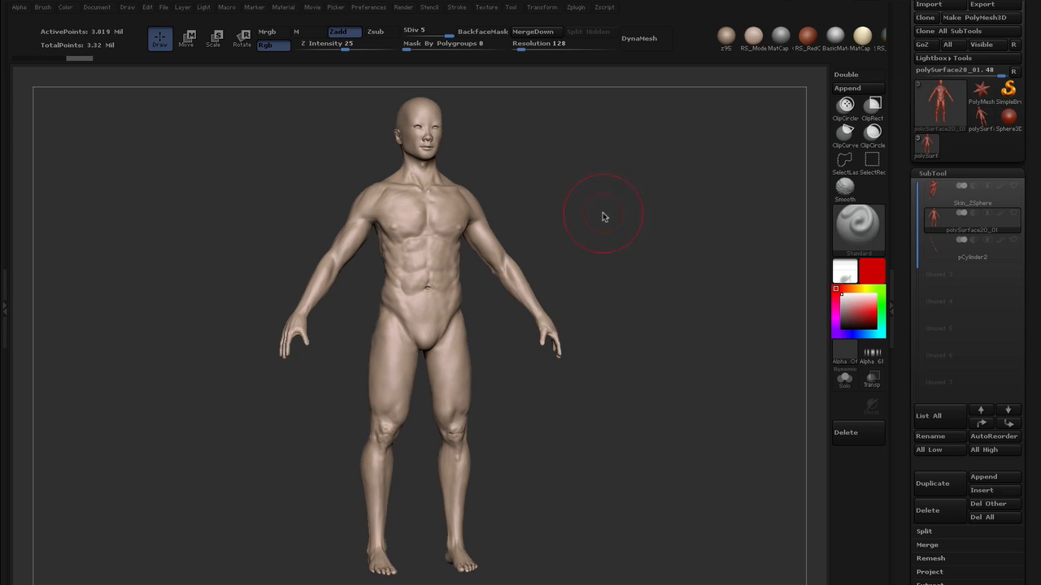
pyautogui.moveTo(584, 218)
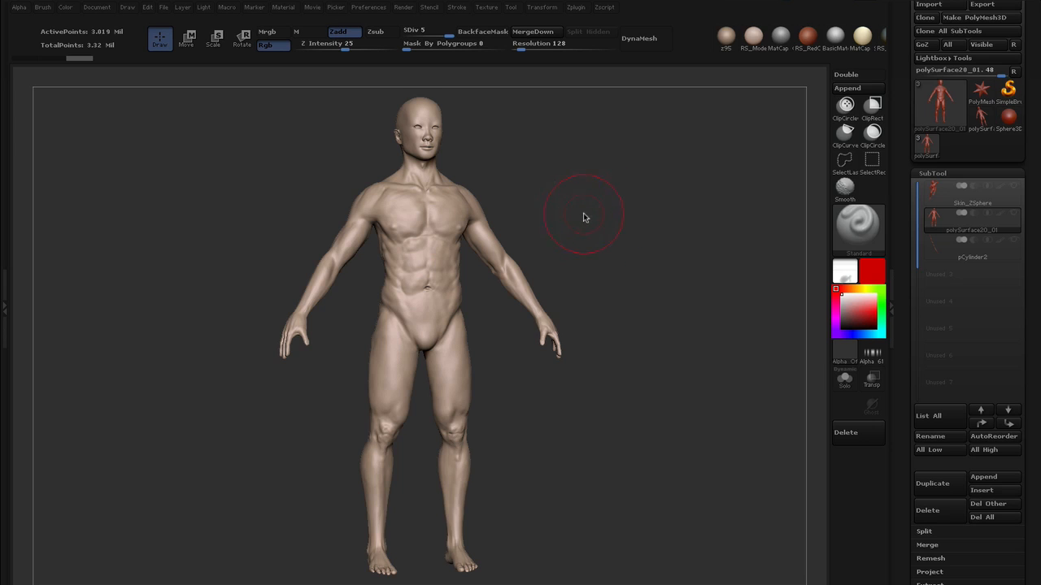
pyautogui.moveTo(624, 242)
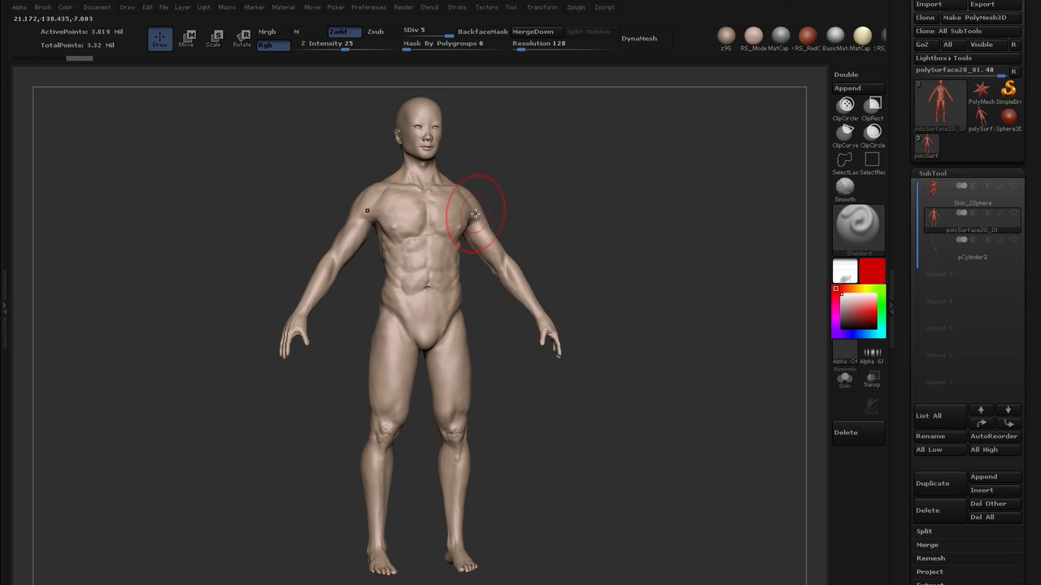
pyautogui.moveTo(575, 234)
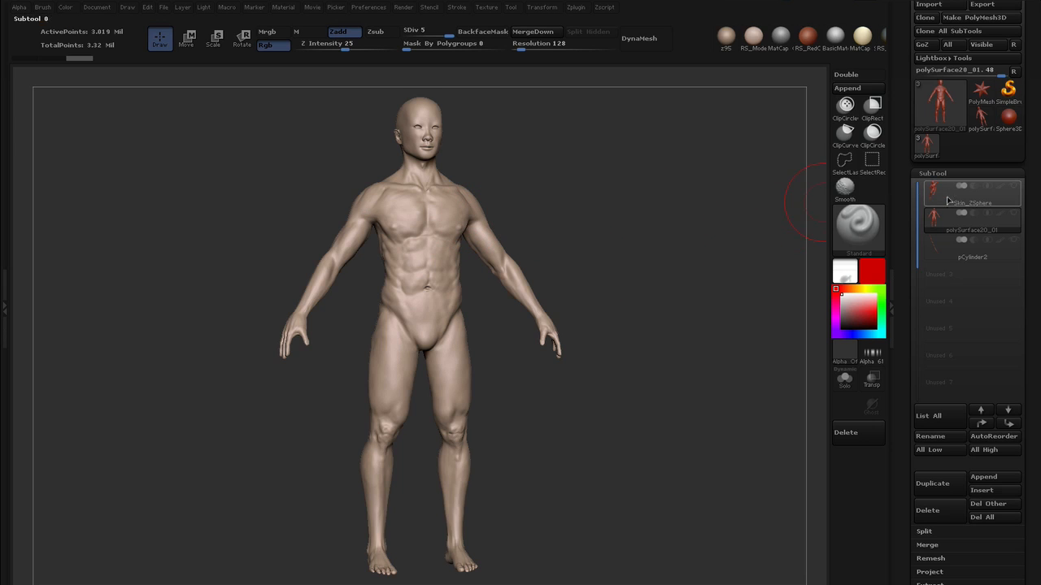
# - Make the posed Skin_ZSpheres figure the active subtool
pyautogui.click(972, 201)
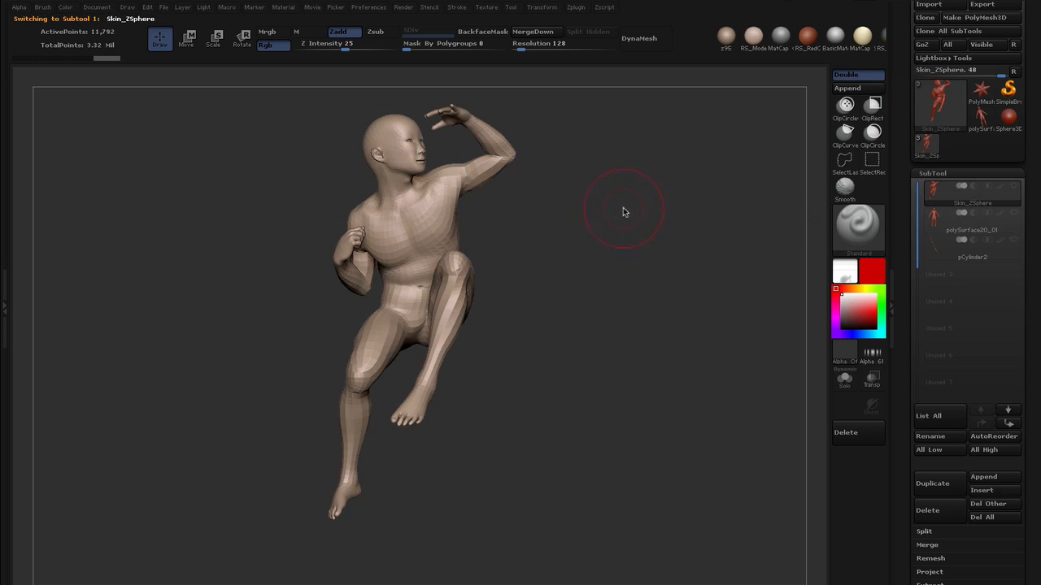
pyautogui.moveTo(610, 226)
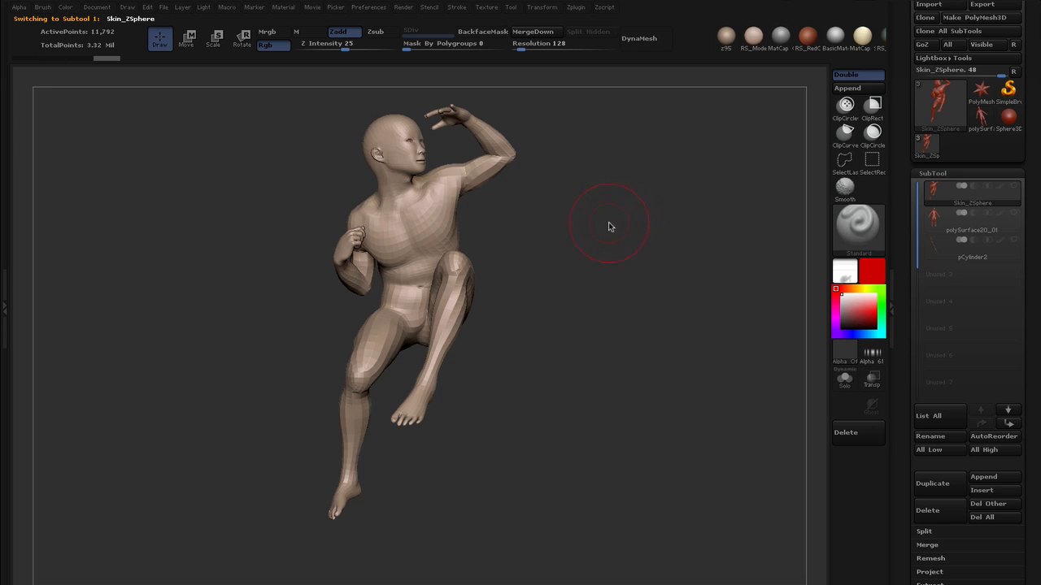
pyautogui.moveTo(574, 259)
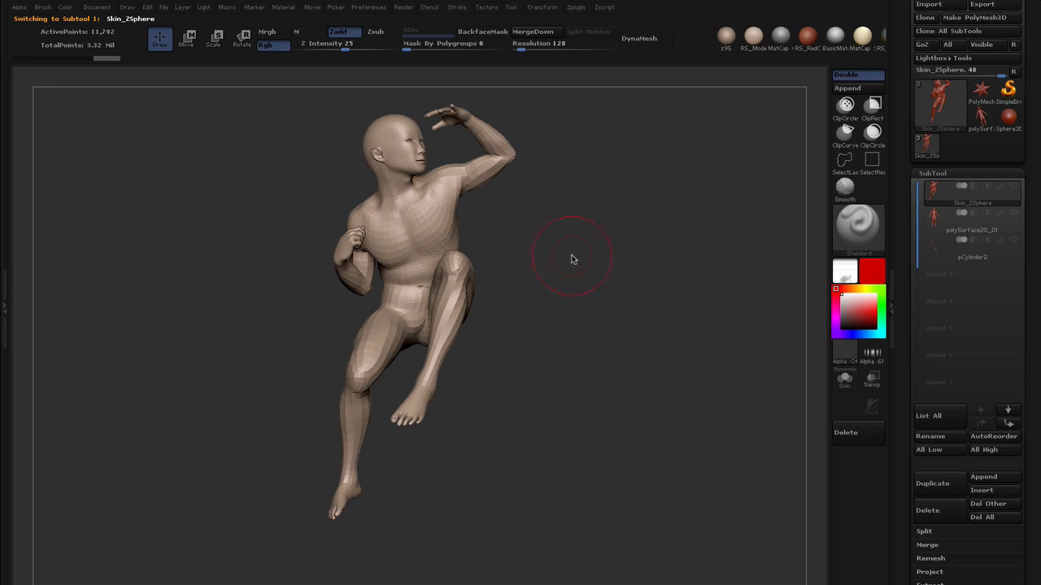
pyautogui.moveTo(579, 253)
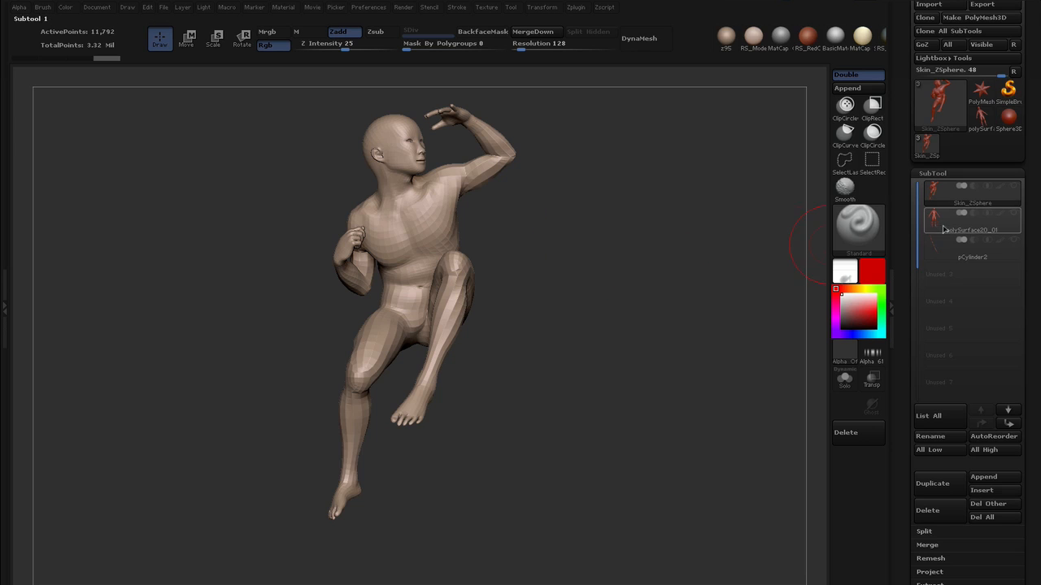
pyautogui.click(973, 229)
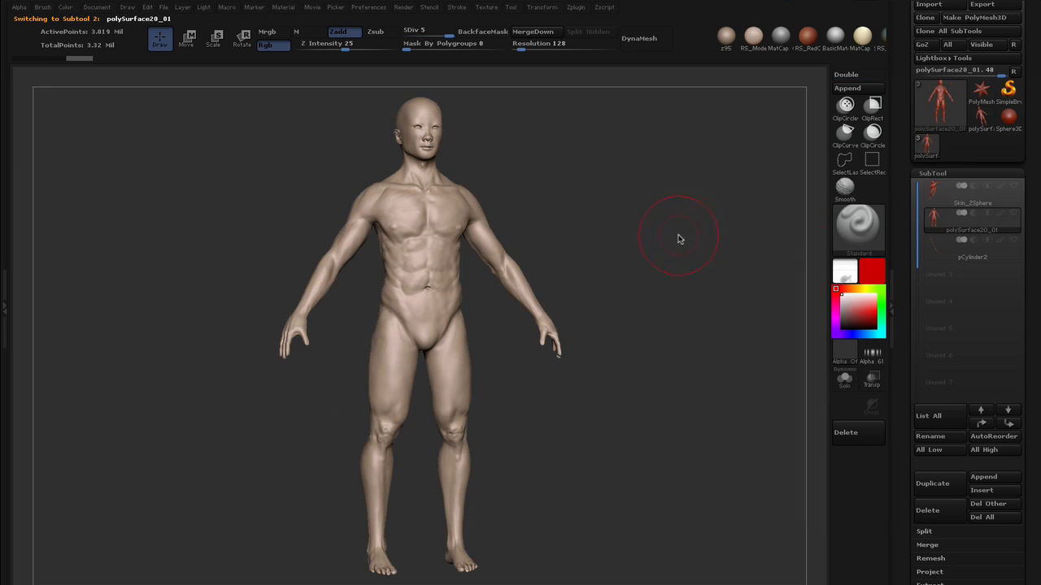
pyautogui.moveTo(699, 240)
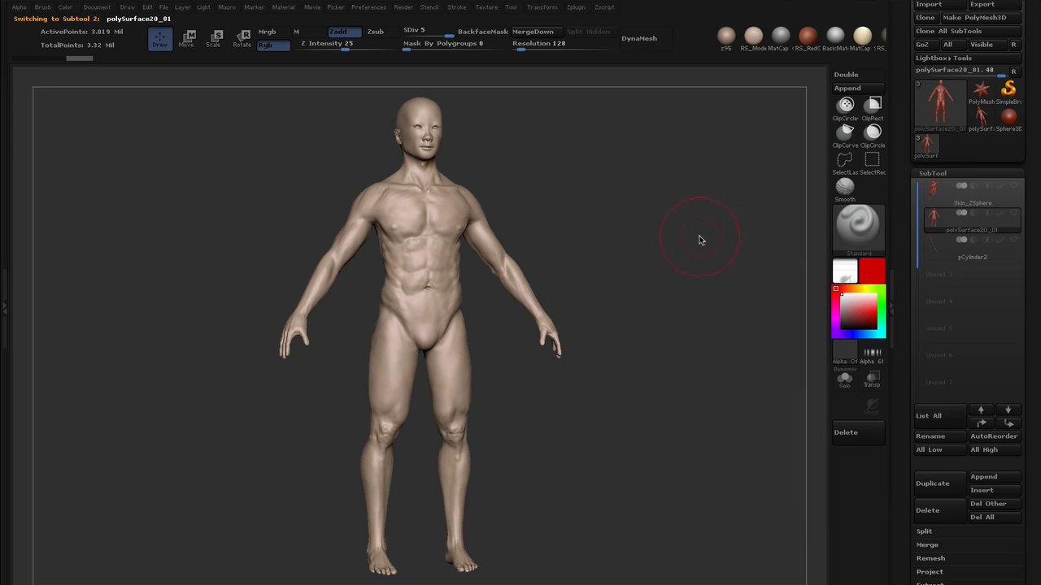
pyautogui.moveTo(690, 244)
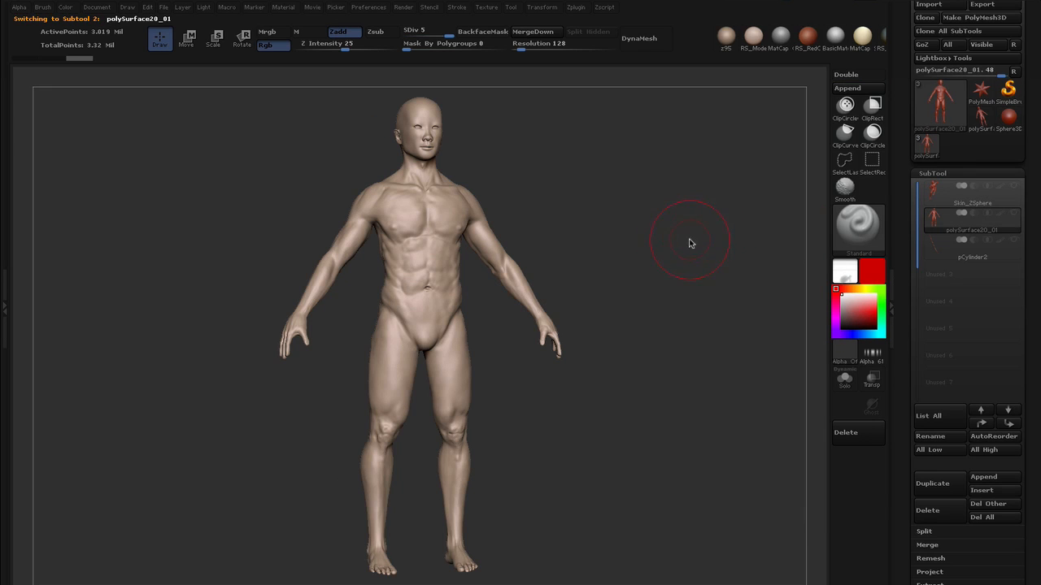
pyautogui.moveTo(693, 244)
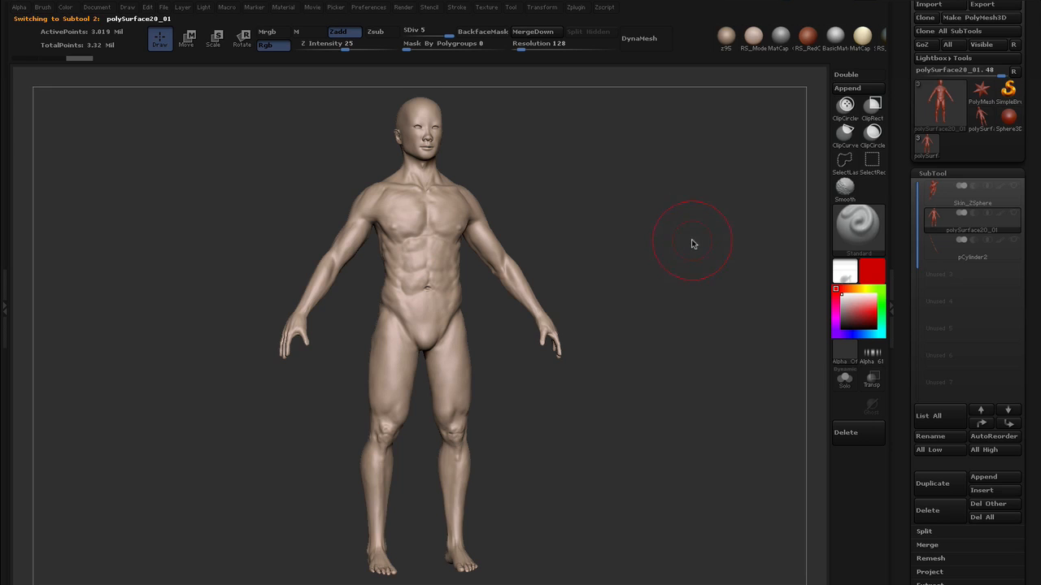
pyautogui.moveTo(704, 247)
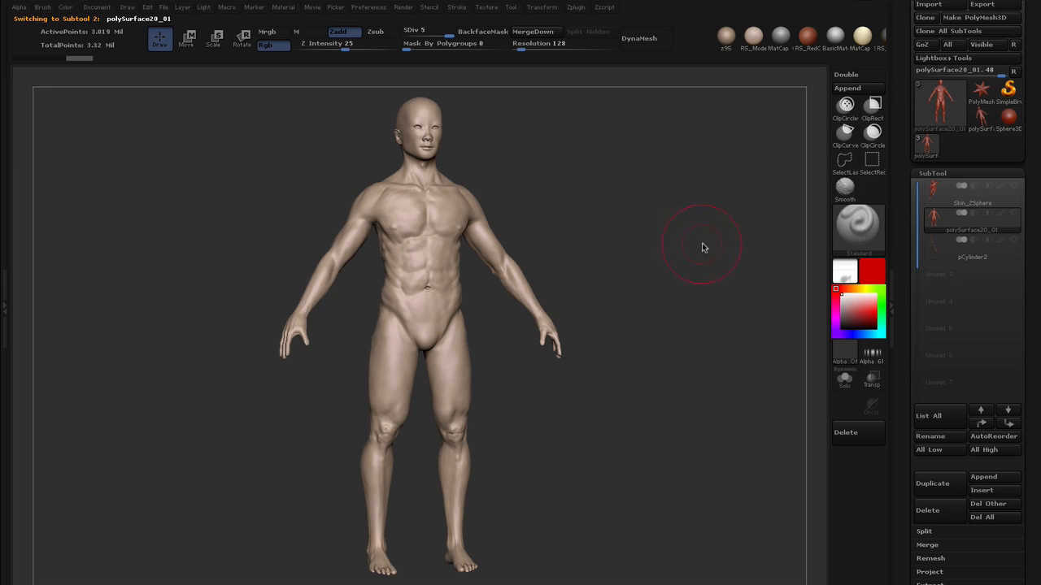
# - Make the posed Skin_ZSpheres figure active and export its mesh via Tool > Export
pyautogui.click(972, 202)
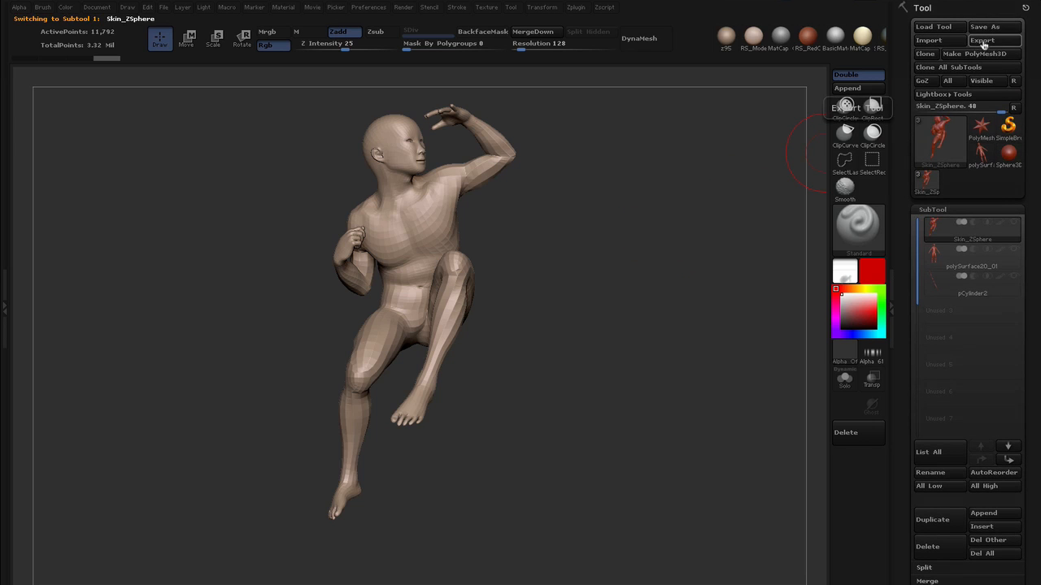
pyautogui.click(978, 39)
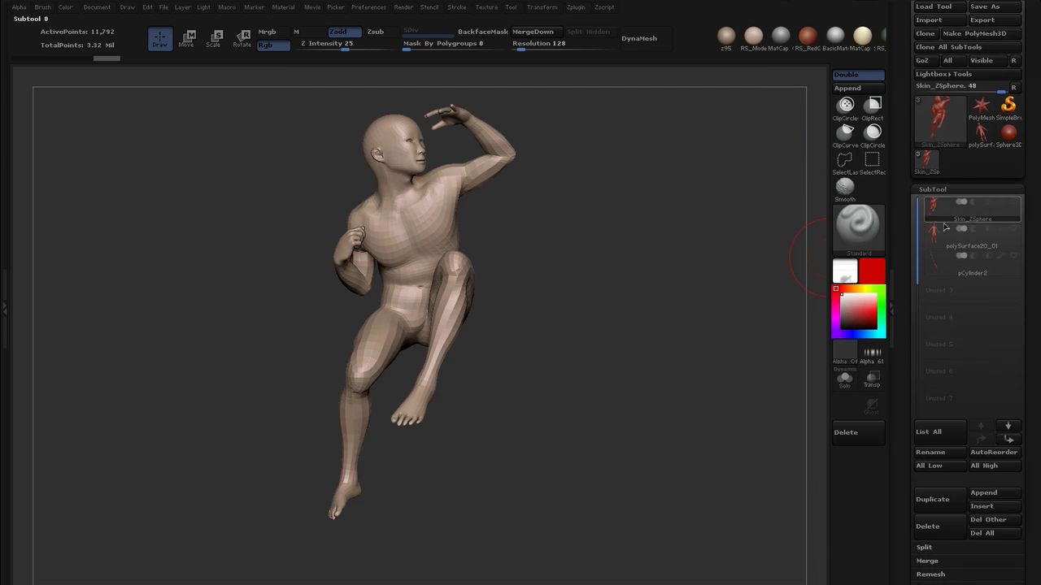
# - Make polySurface20_01 active again and expand its Layers section for a new layer
pyautogui.click(972, 246)
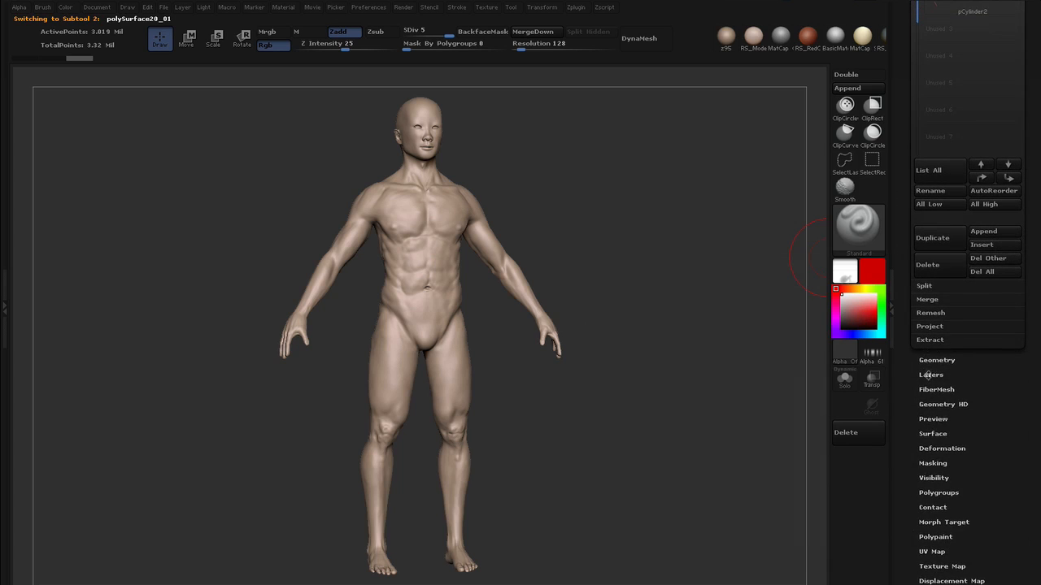
pyautogui.click(930, 374)
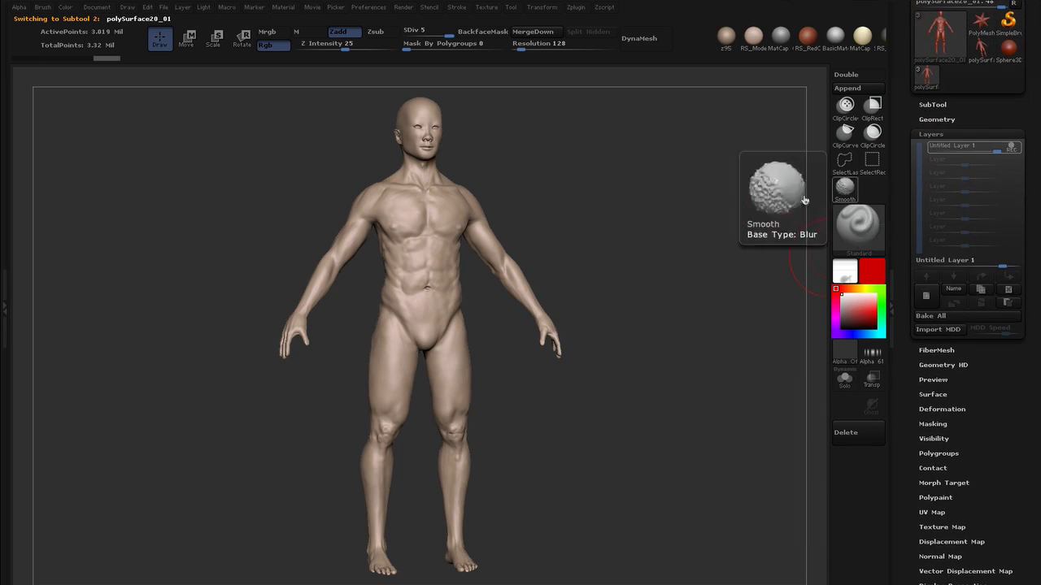
pyautogui.moveTo(628, 216)
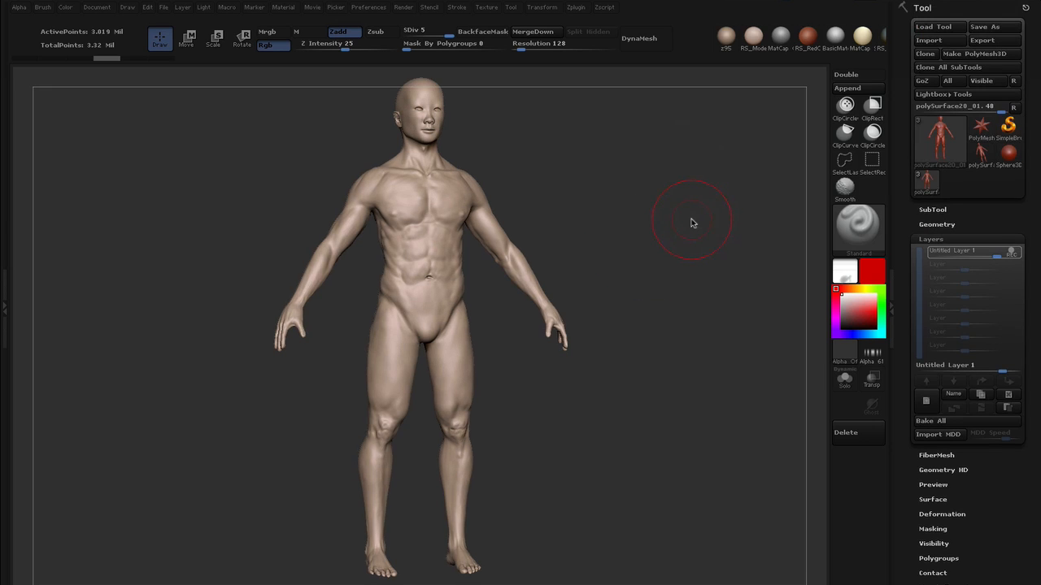
pyautogui.moveTo(696, 222)
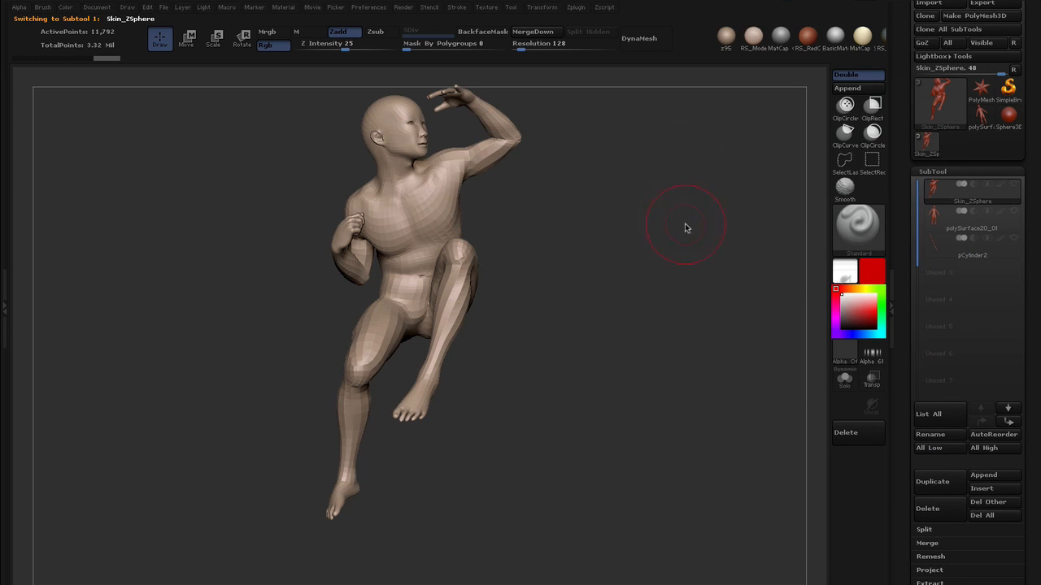
pyautogui.moveTo(696, 234)
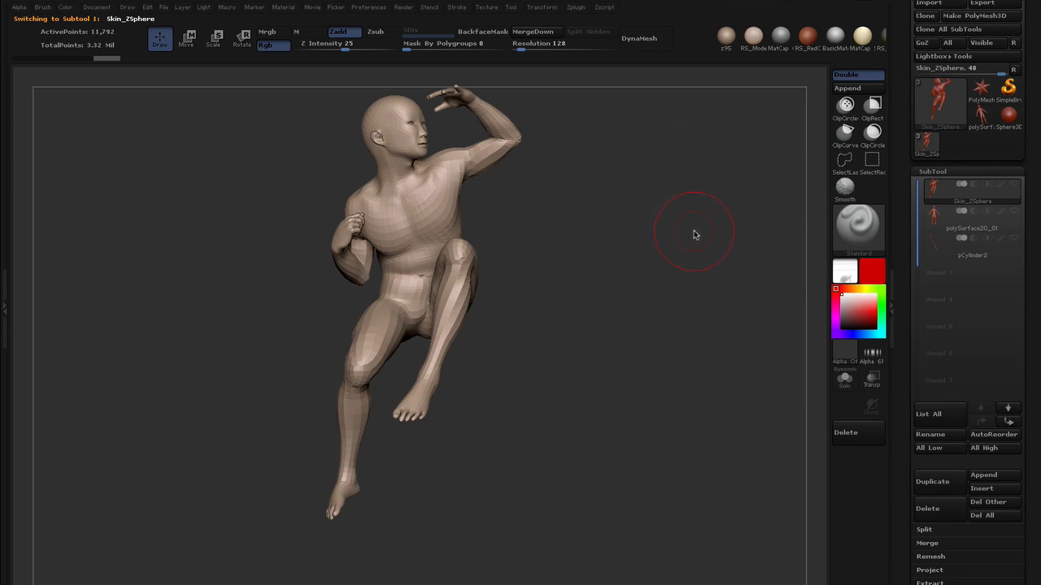
pyautogui.moveTo(675, 239)
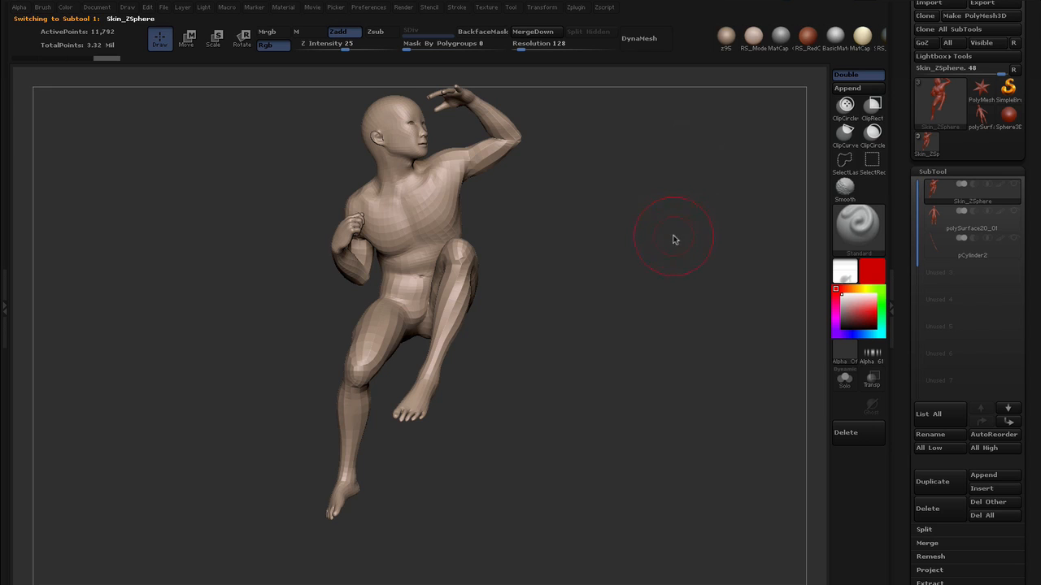
# - Make polySurface20_01 active and set its SDiv to 1
pyautogui.click(972, 228)
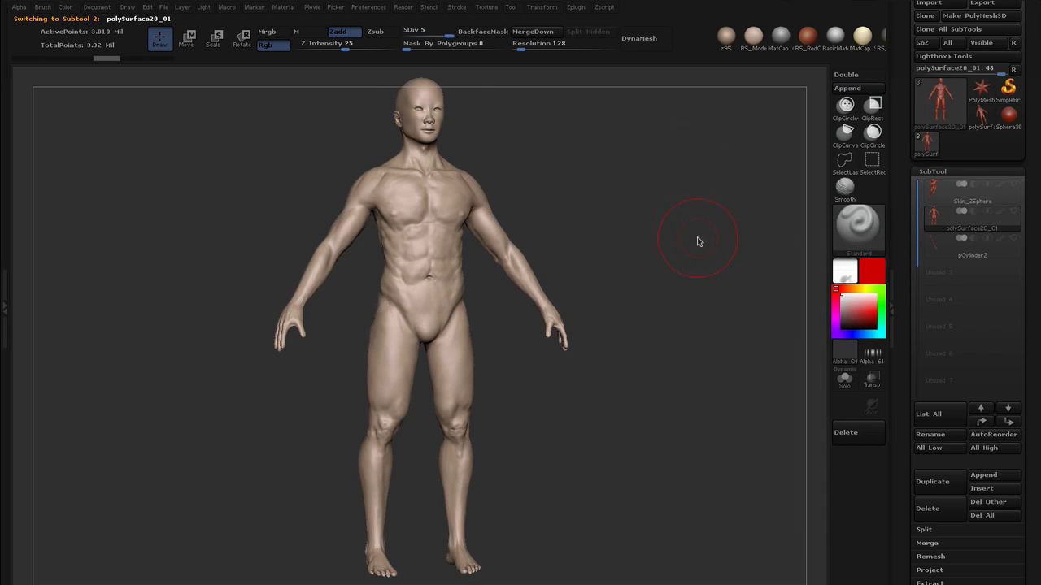
pyautogui.moveTo(697, 247)
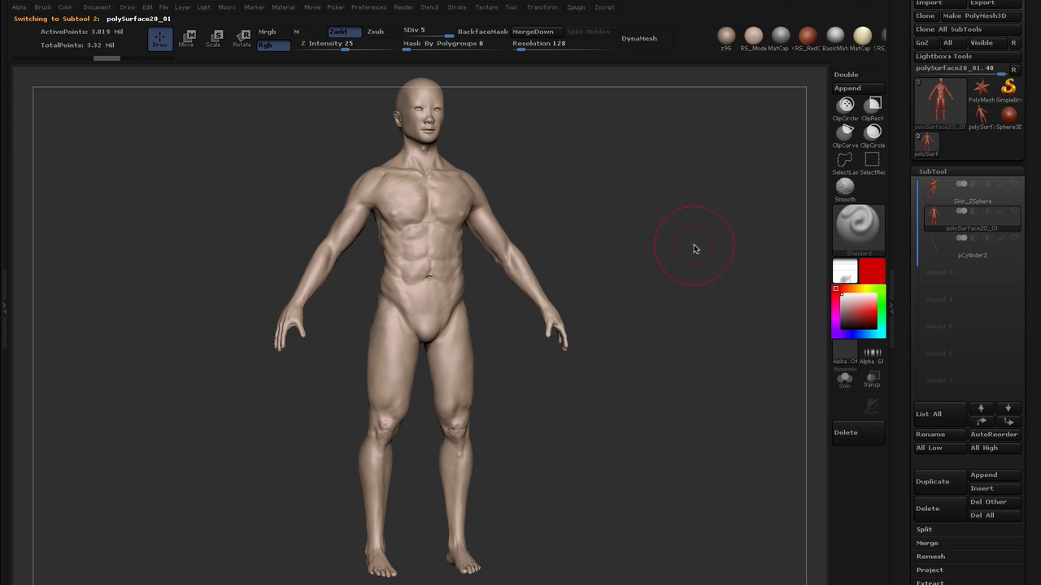
pyautogui.click(413, 33)
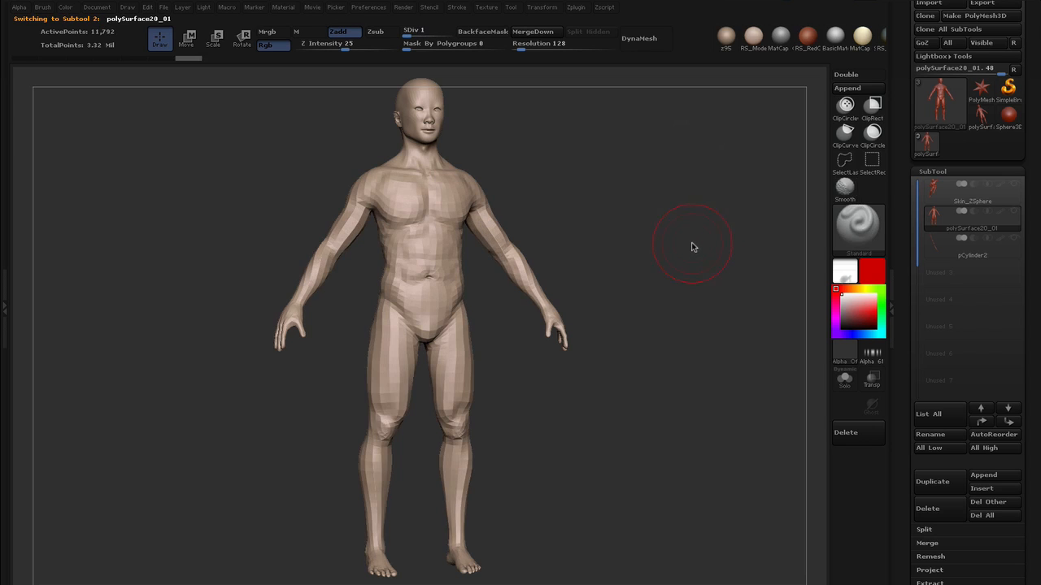
pyautogui.moveTo(241, 218)
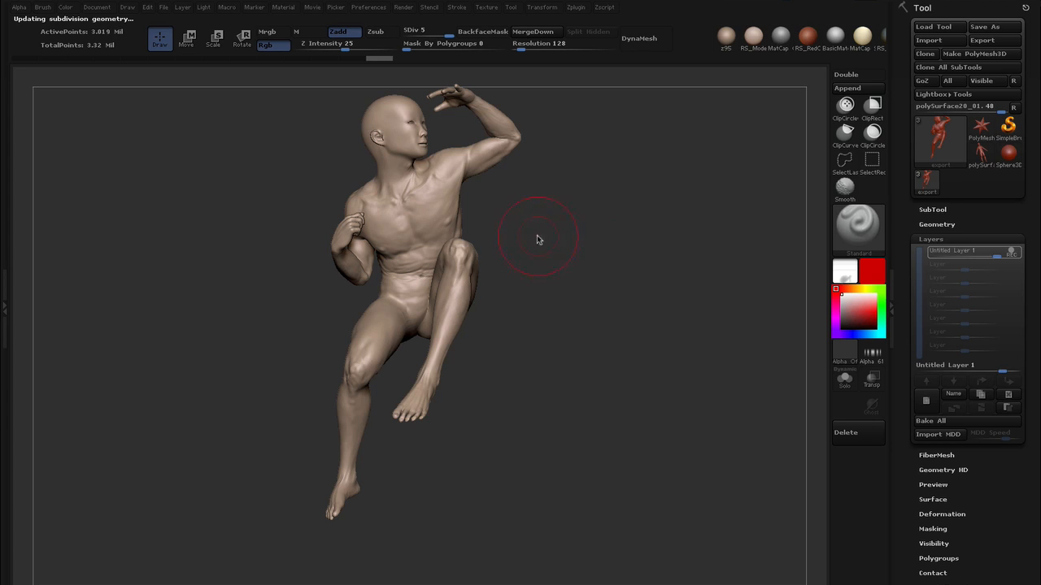
# - Zoom in on the newly posed, fully detailed sculpt
pyautogui.moveTo(536, 241); pyautogui.dragTo(602, 247)
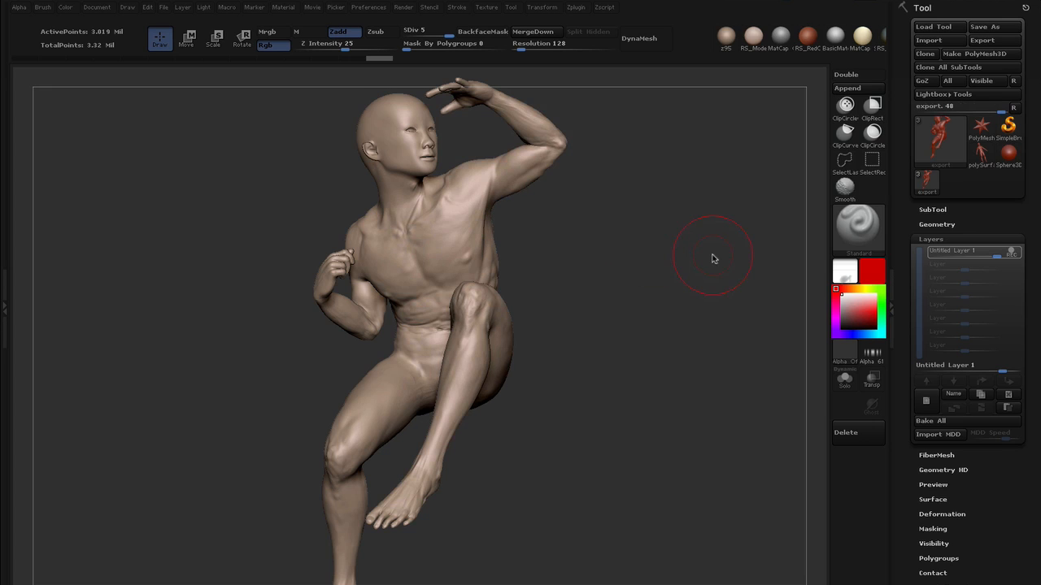
pyautogui.moveTo(650, 258)
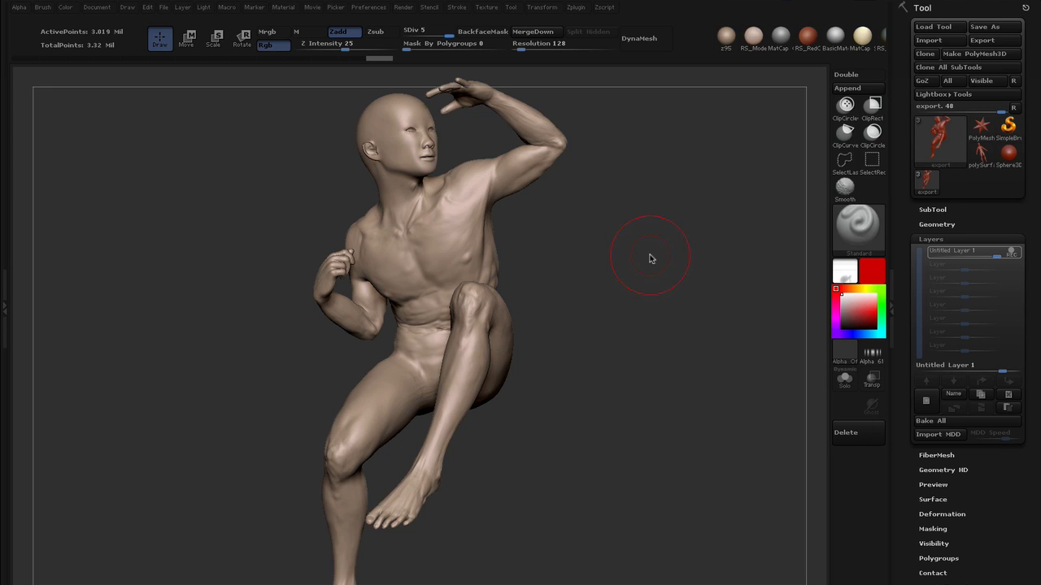
pyautogui.moveTo(675, 310)
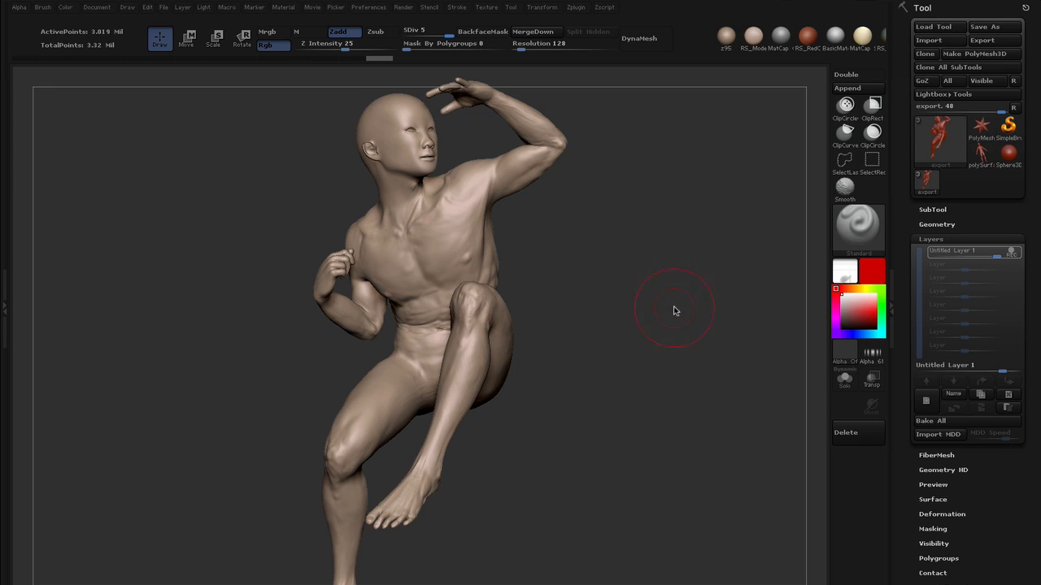